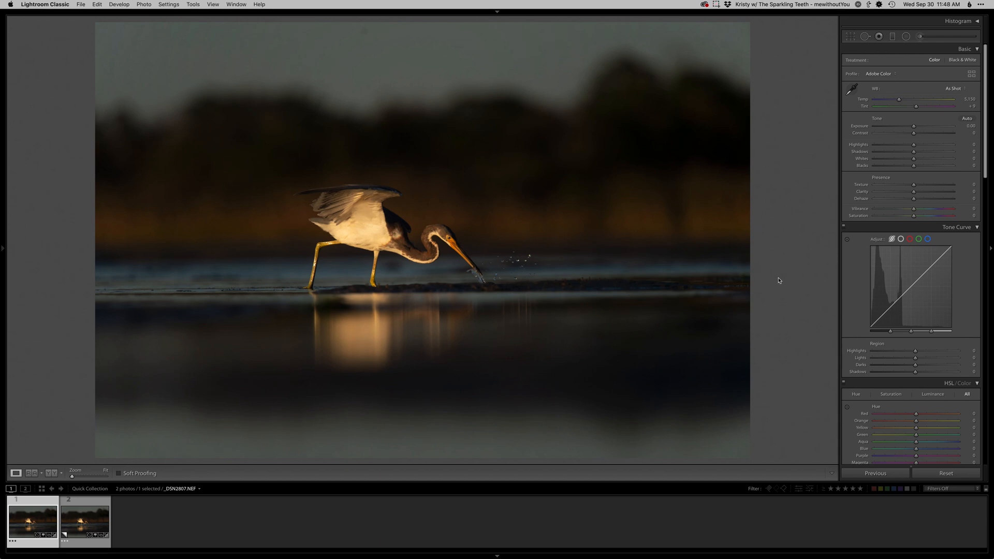
mouse_move(481, 265)
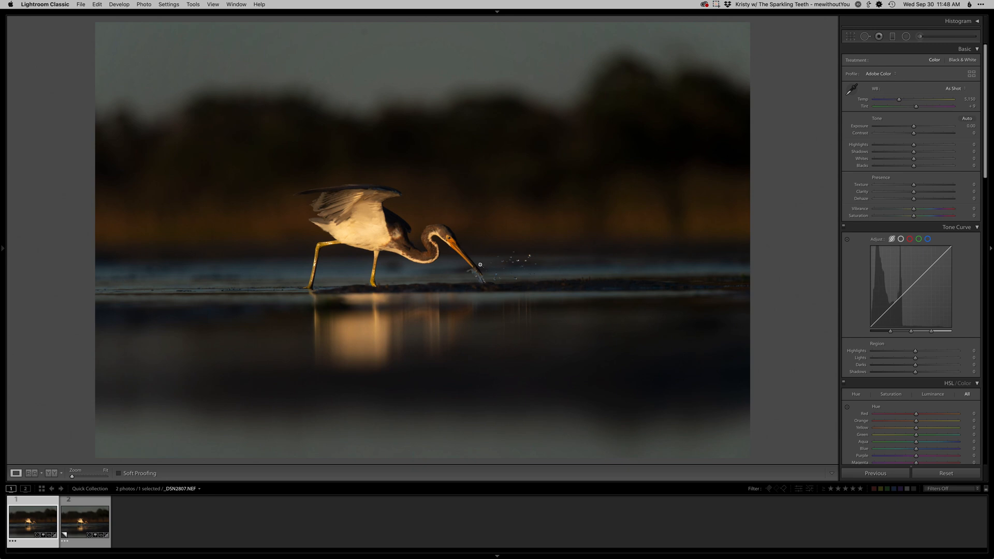
Confirm the tighter, slightly straightened crop framing the heron
left_click(851, 37)
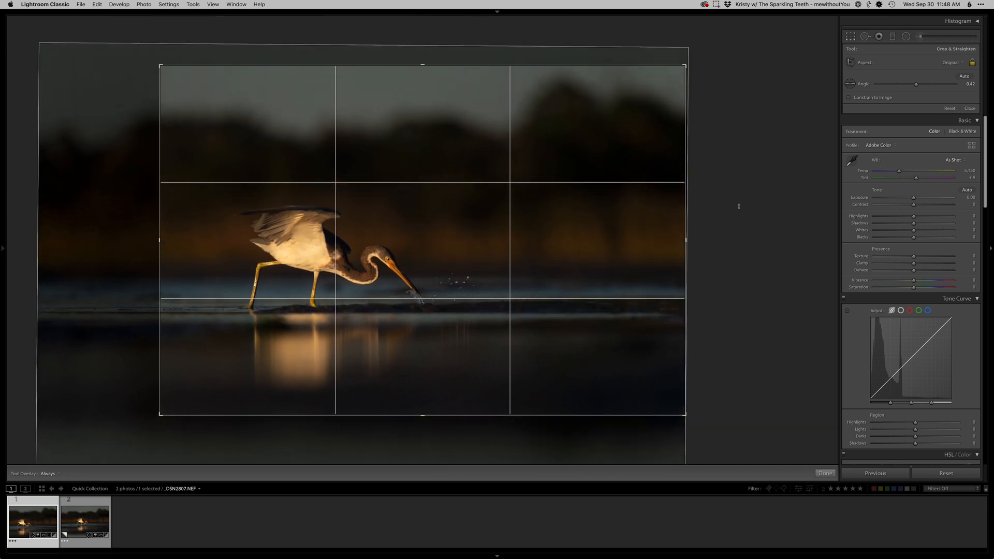
Set exposure, highlights, shadows and blacks, and add a graduated filter over the sky
left_click(825, 472)
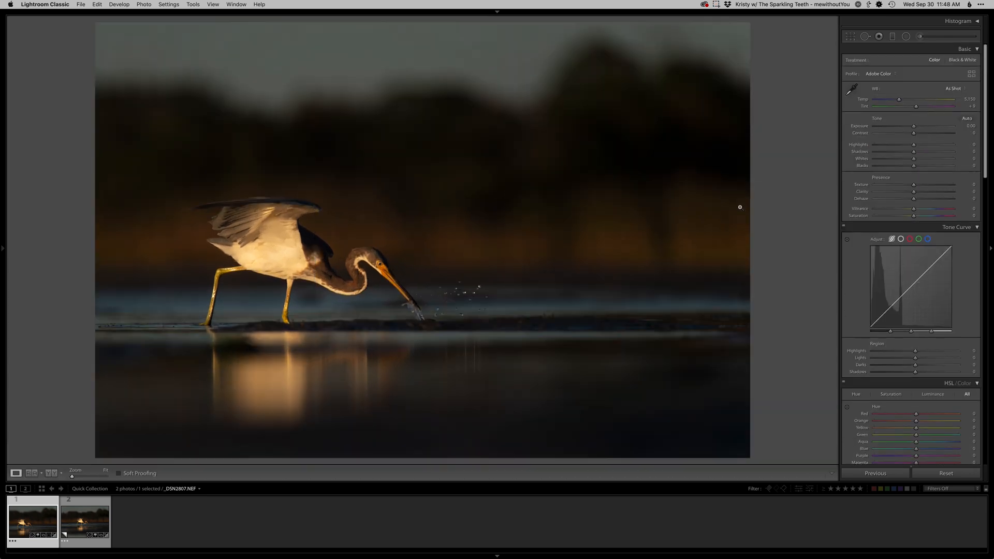
mouse_move(686, 248)
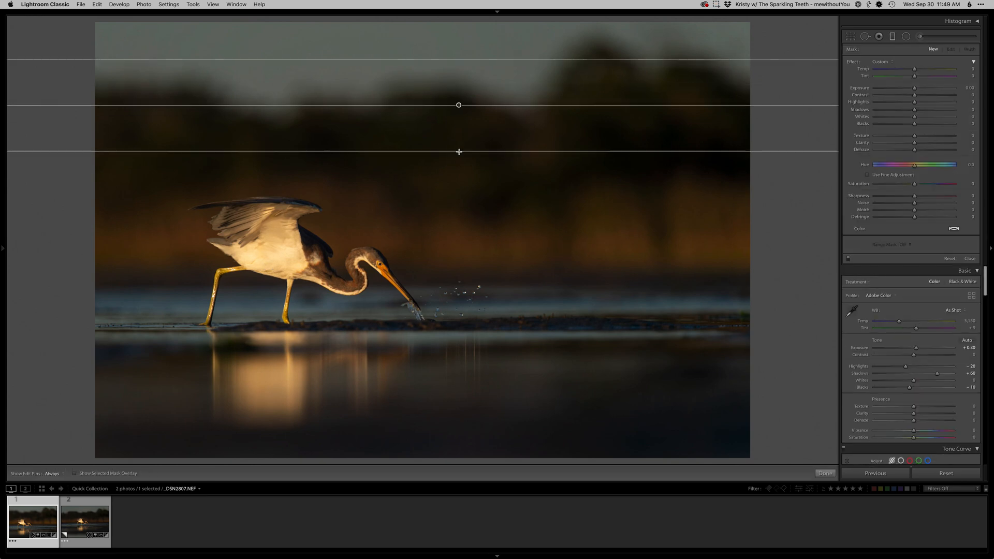
left_click(950, 49)
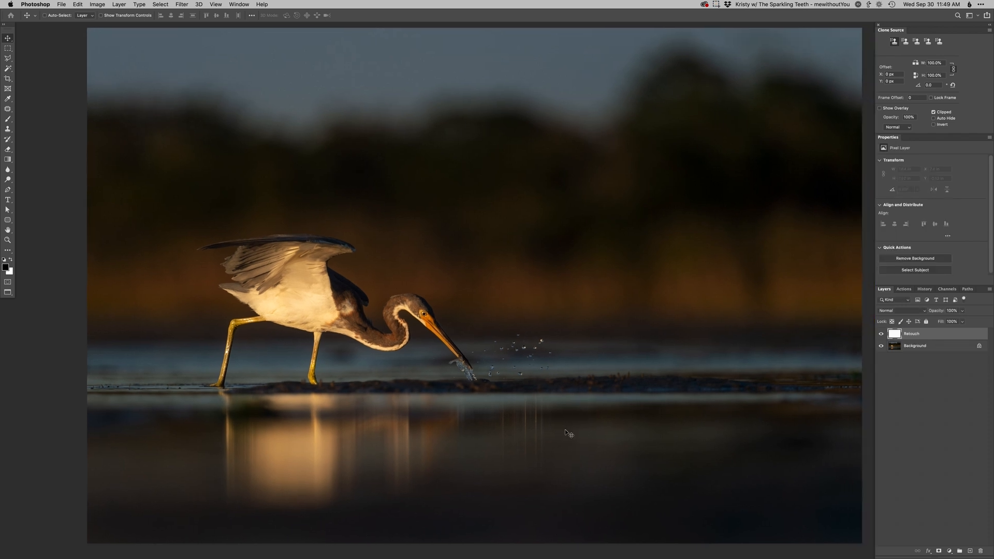
mouse_move(573, 435)
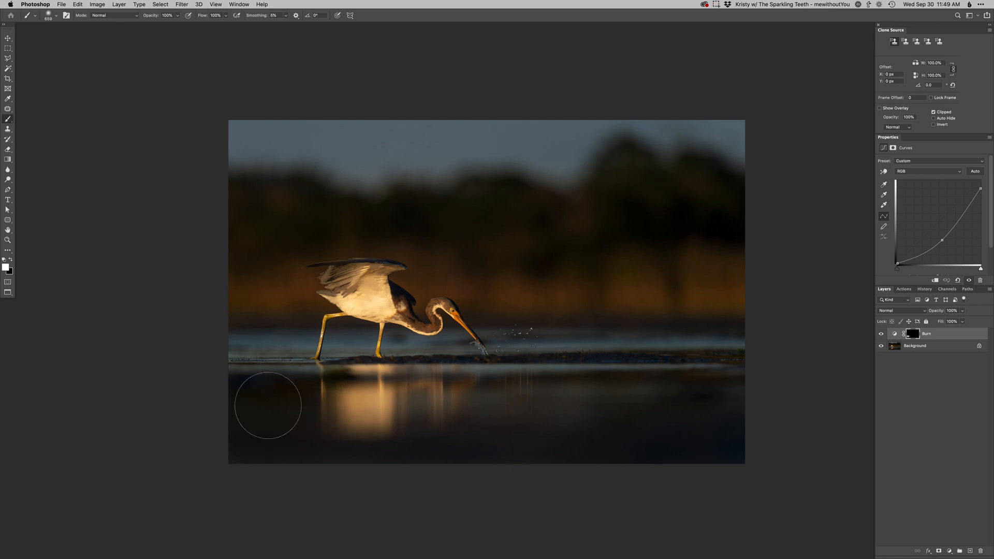
mouse_move(718, 413)
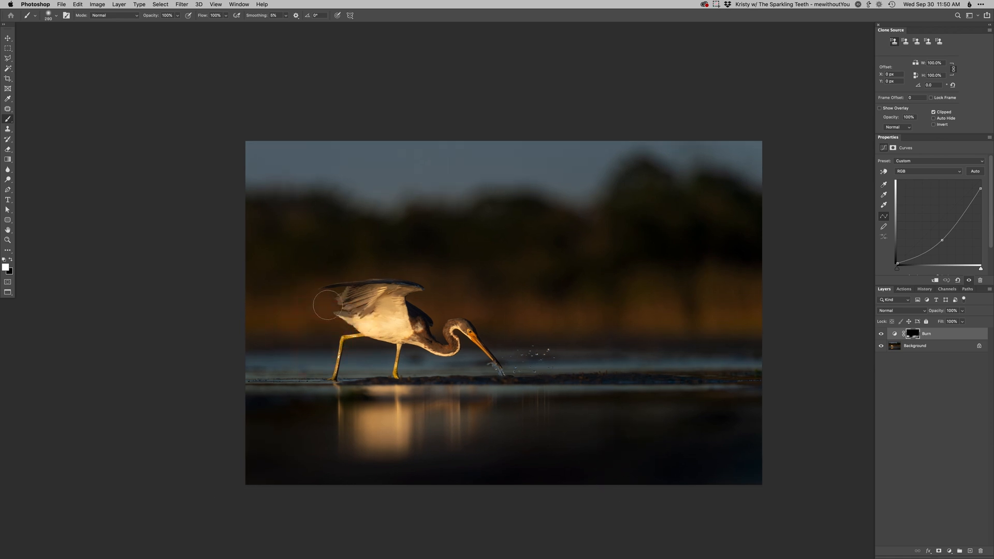
mouse_move(254, 273)
type("Retouch")
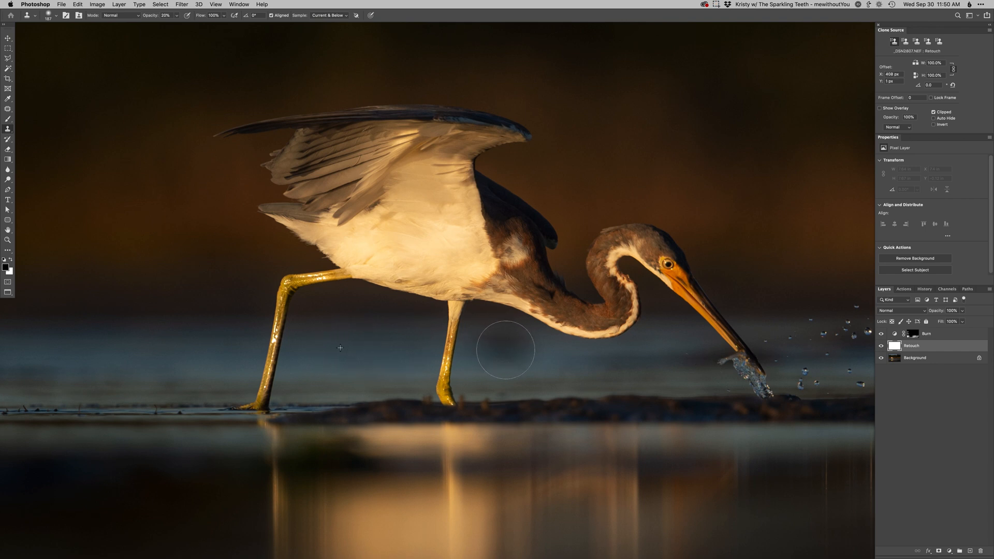
mouse_move(480, 344)
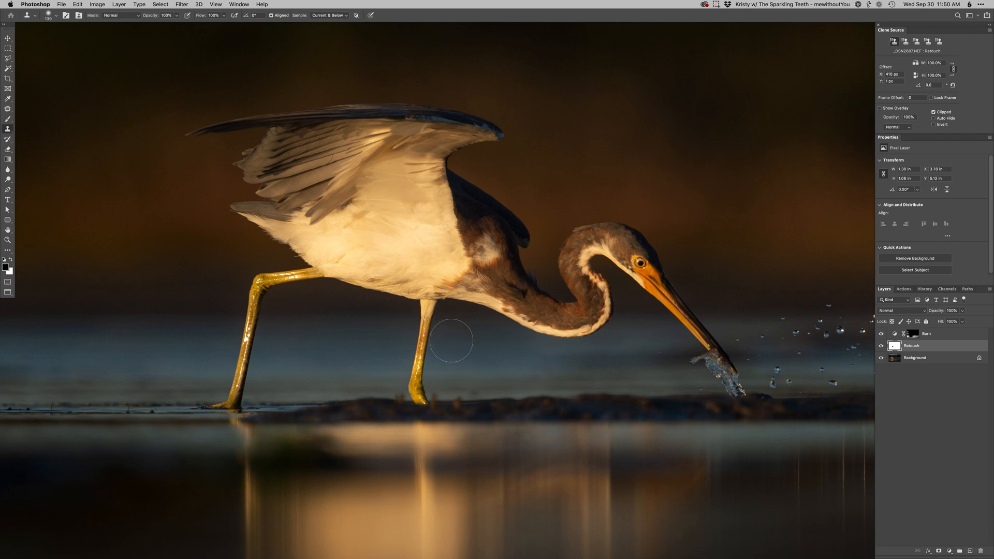
mouse_move(488, 357)
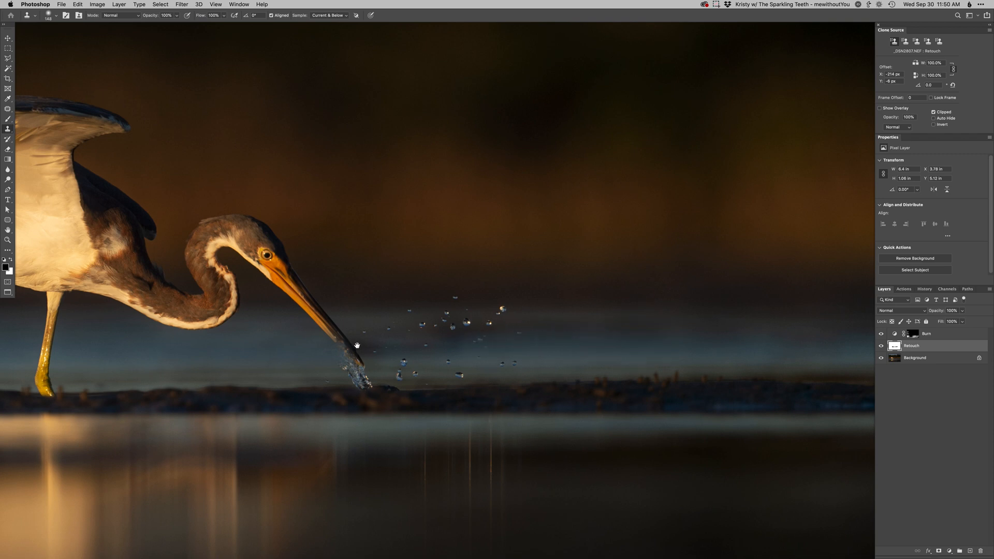
mouse_move(633, 346)
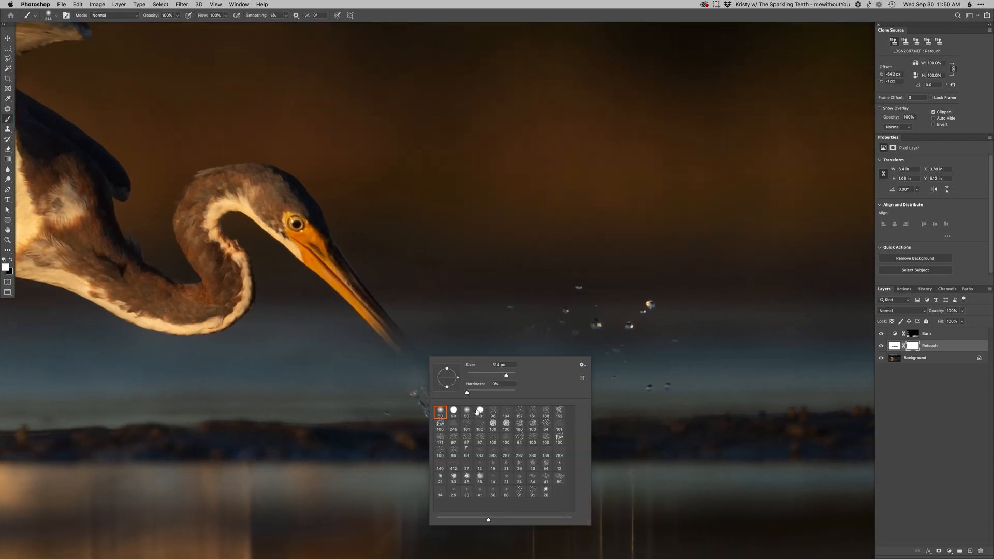
Clone away droplet spots near the beak and paint the splash on the Retouch layer mask
left_click(440, 413)
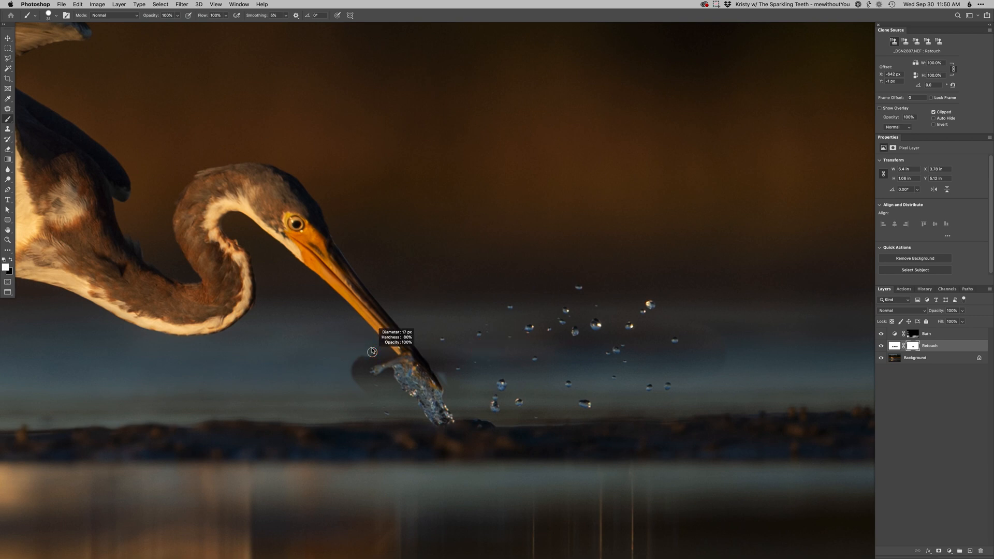
mouse_move(395, 355)
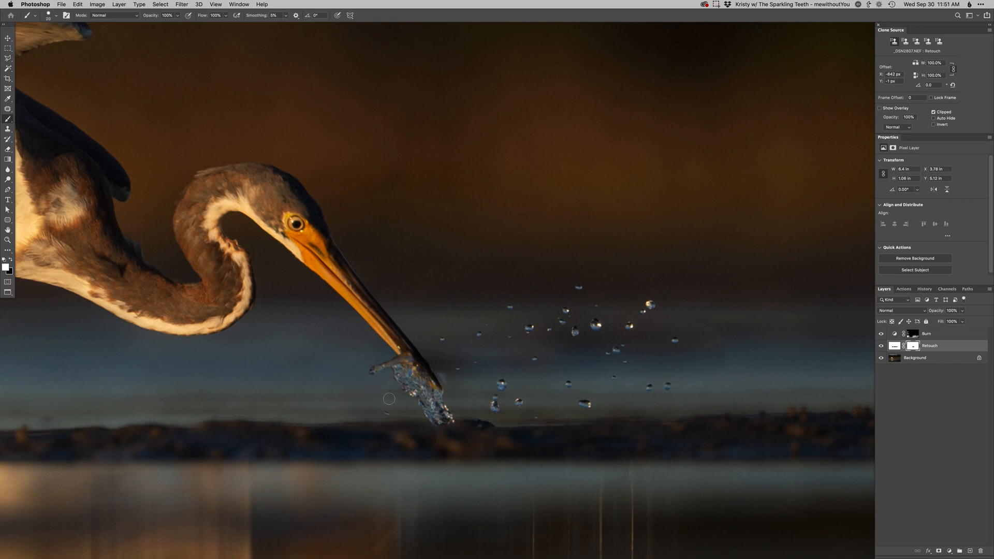
mouse_move(375, 399)
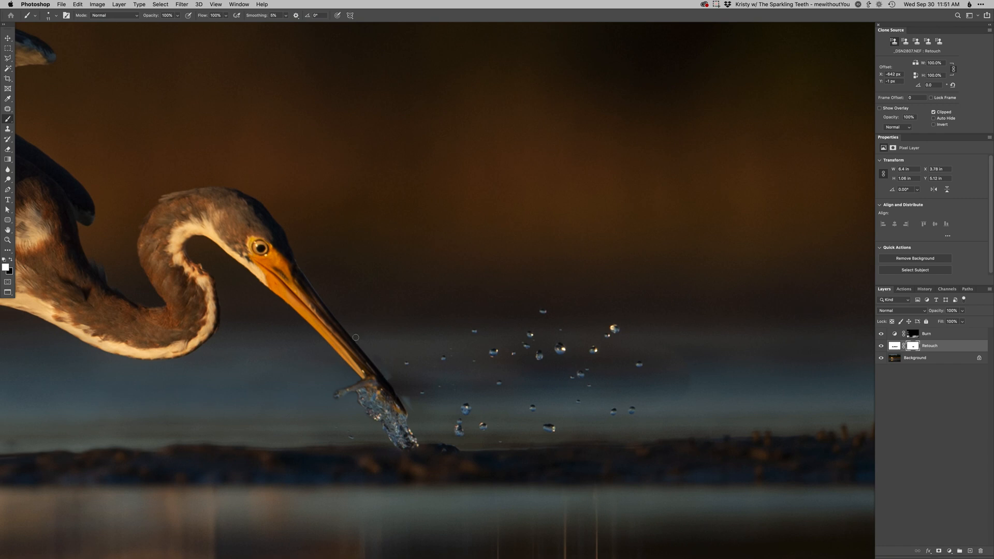
mouse_move(393, 384)
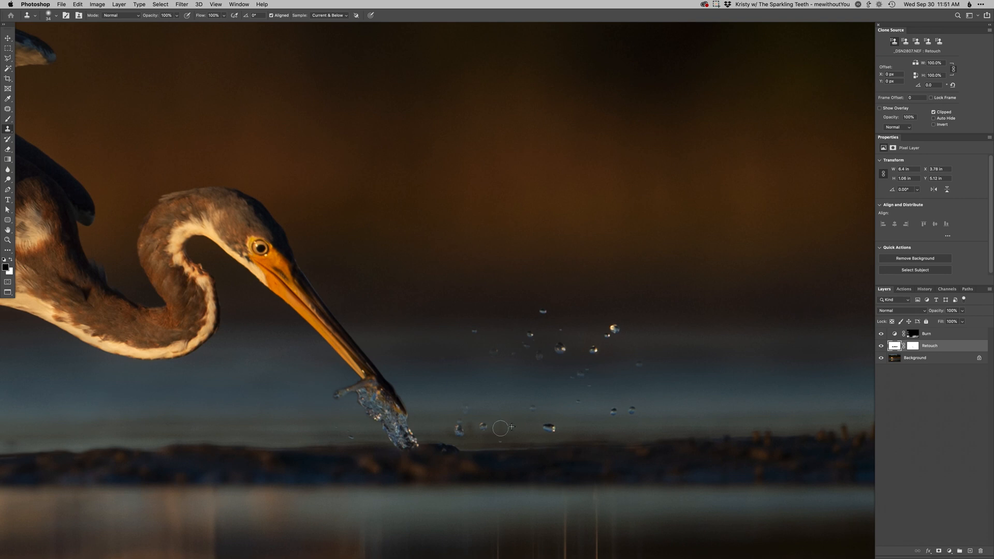
left_click(501, 428)
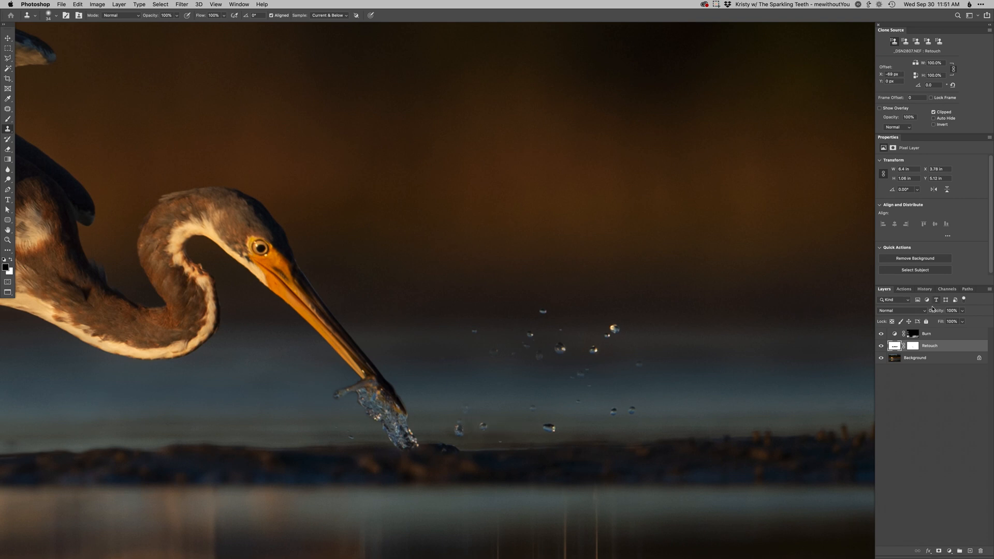
left_click(913, 346)
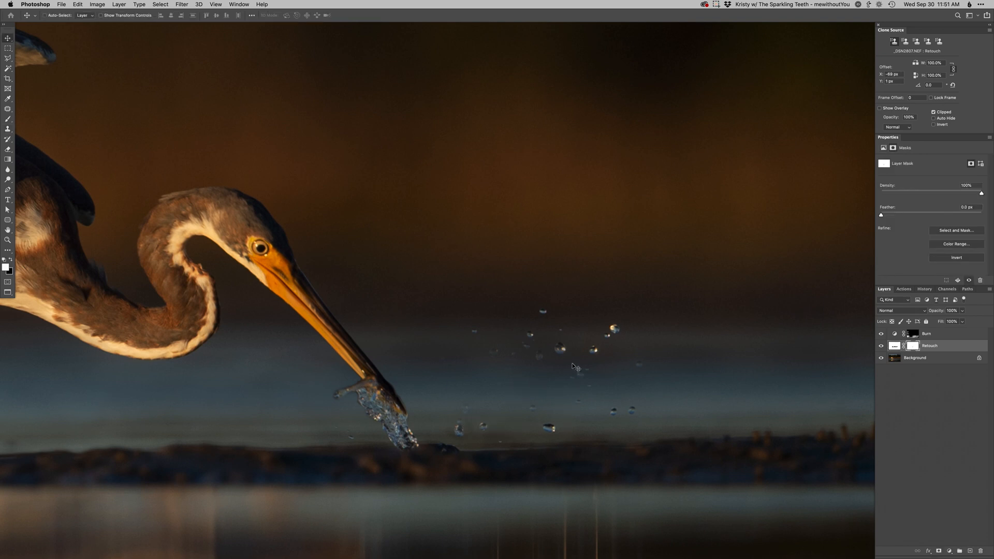
left_click(952, 311)
type("60")
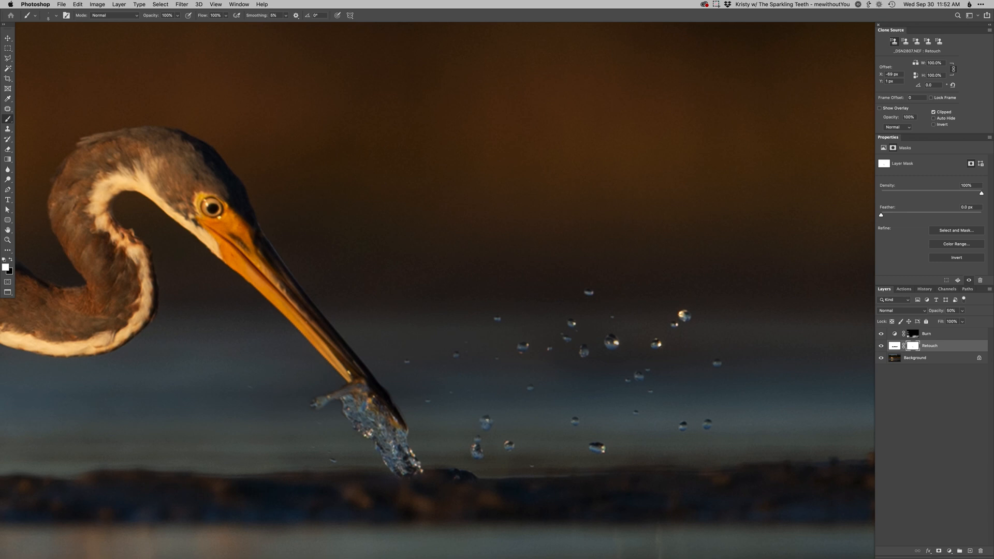
left_click(500, 361)
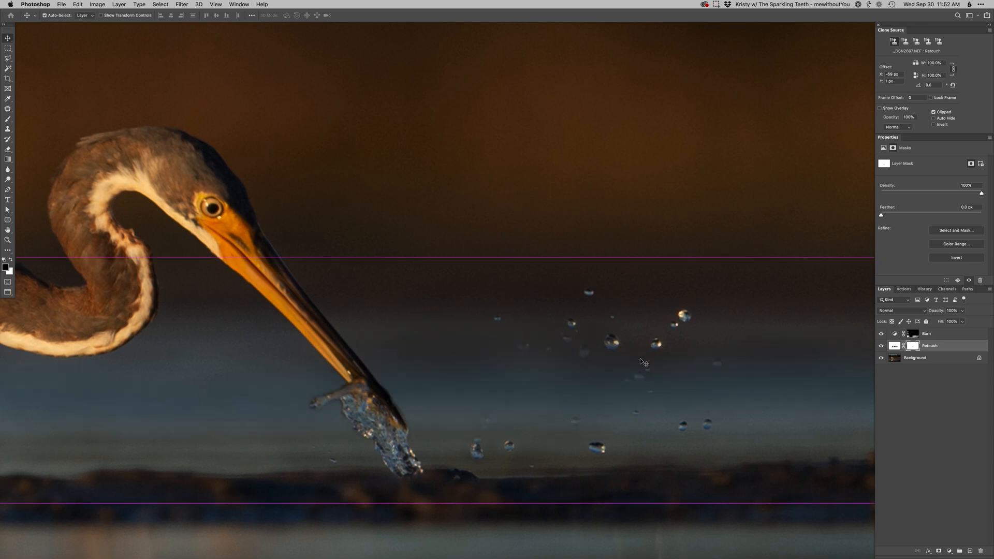
Finish cloning the water and begin a new Curves adjustment layer
left_click(953, 310)
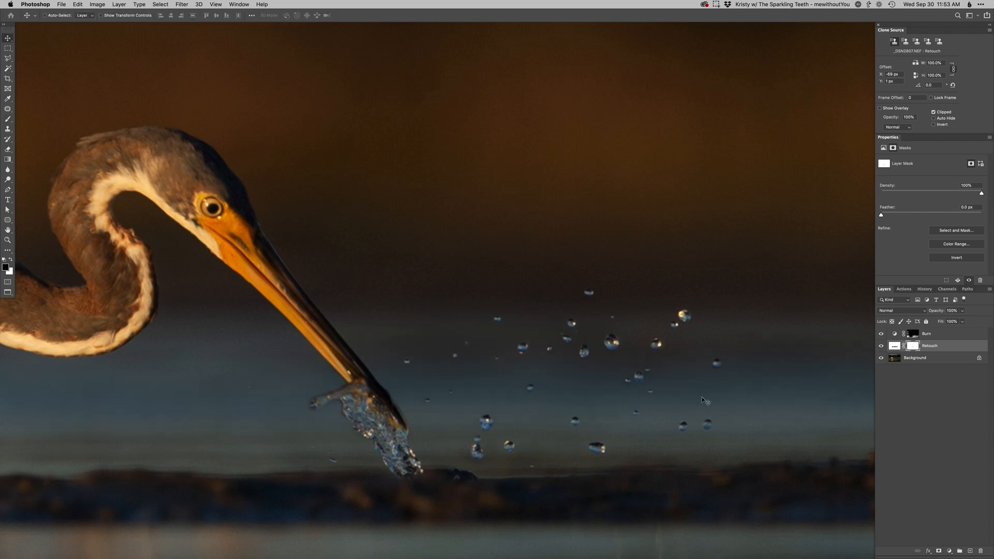
left_click(953, 311)
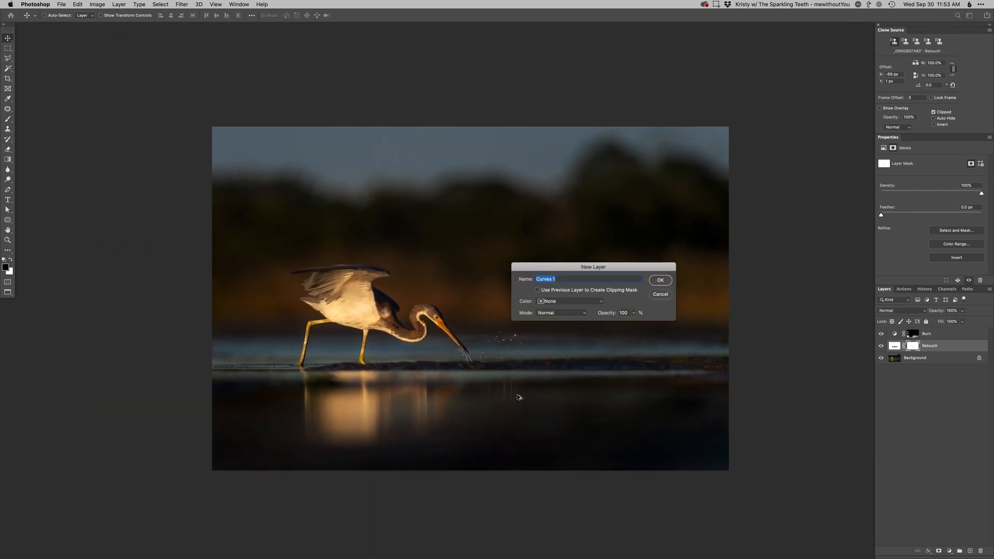
Raise the Blue curve on Curves 1 and mask it to the sky and waterline via Color Range
left_click(660, 279)
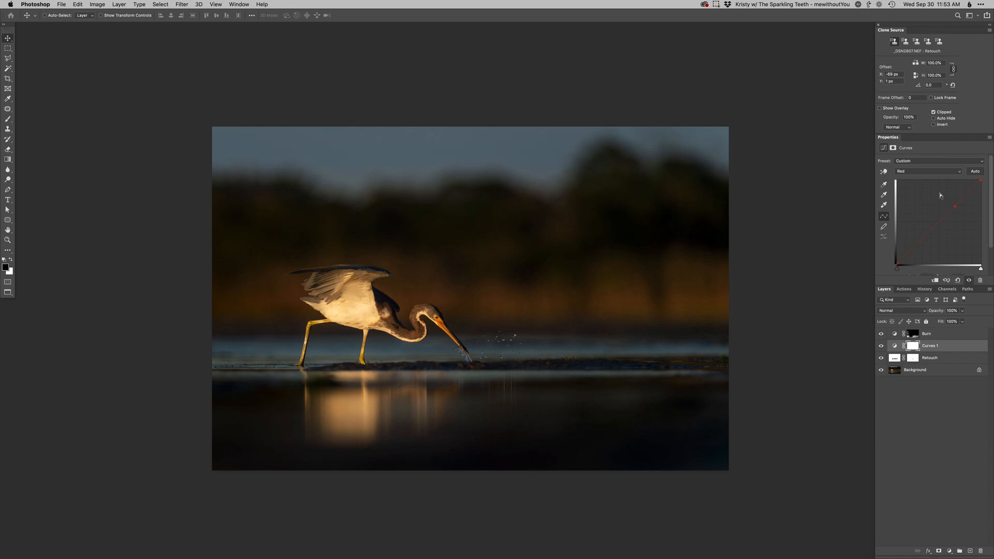
left_click(930, 171)
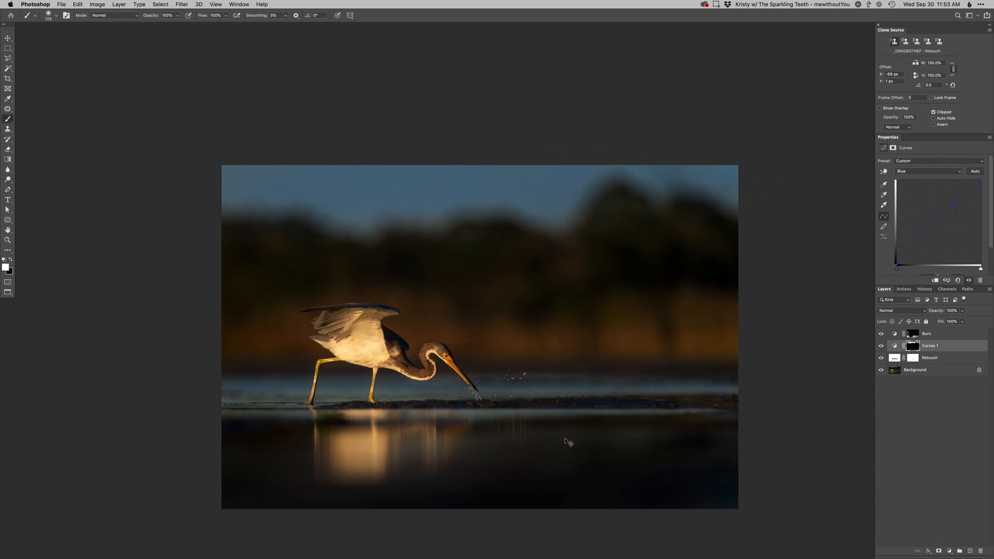
left_click(161, 5)
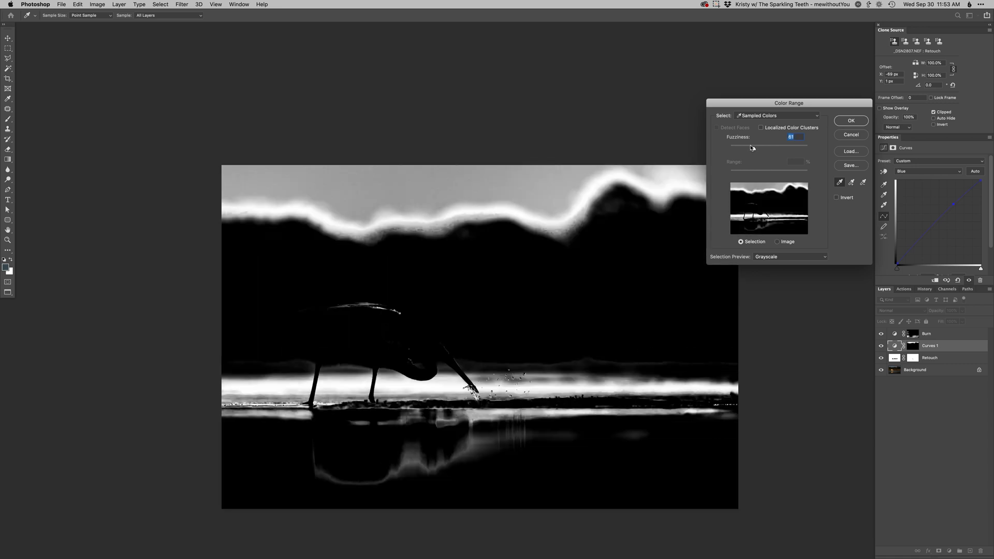
left_click(851, 134)
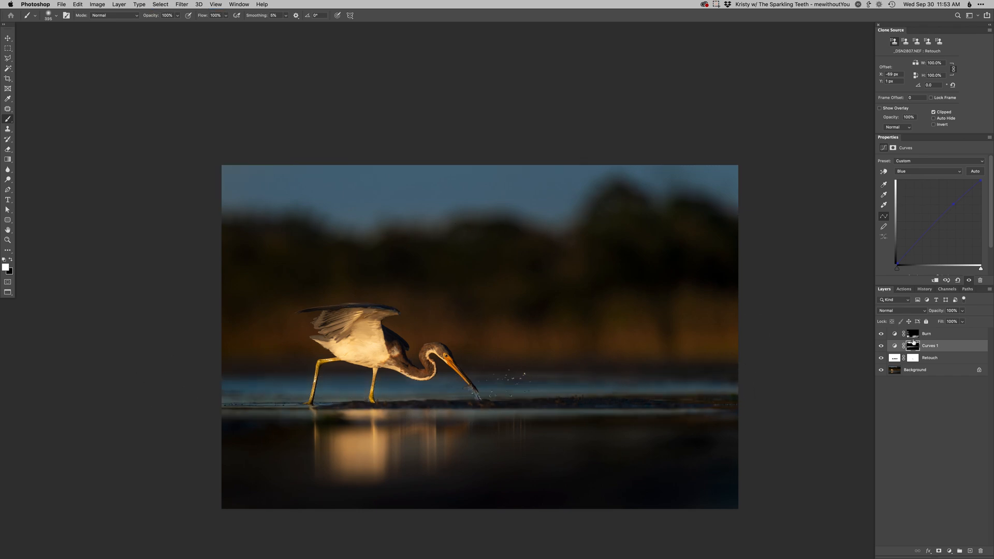
left_click(912, 345)
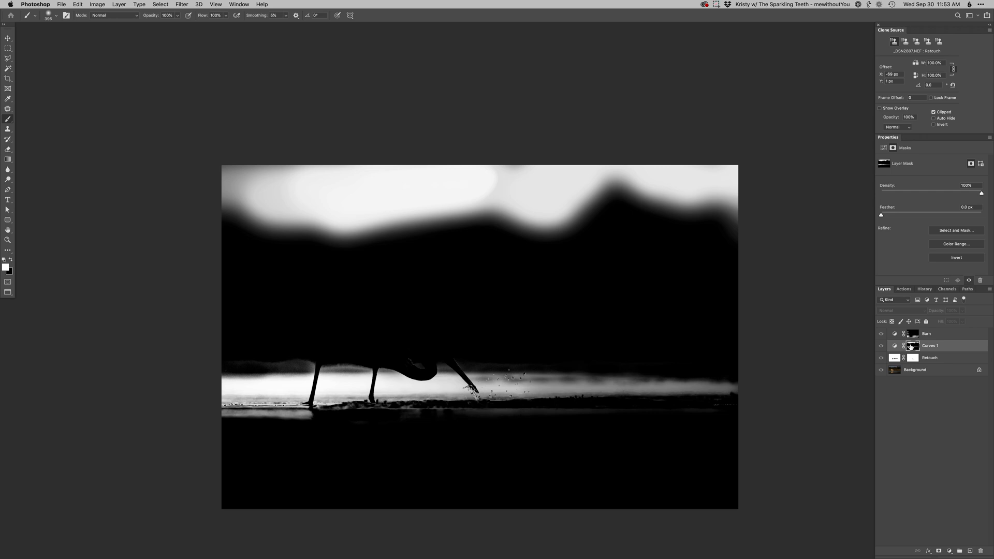
left_click(881, 346)
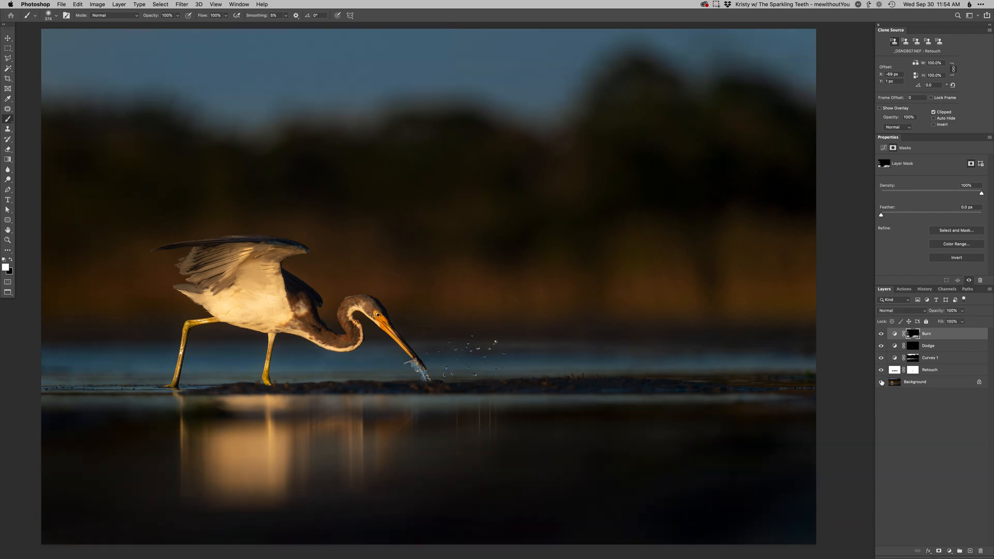
mouse_move(588, 387)
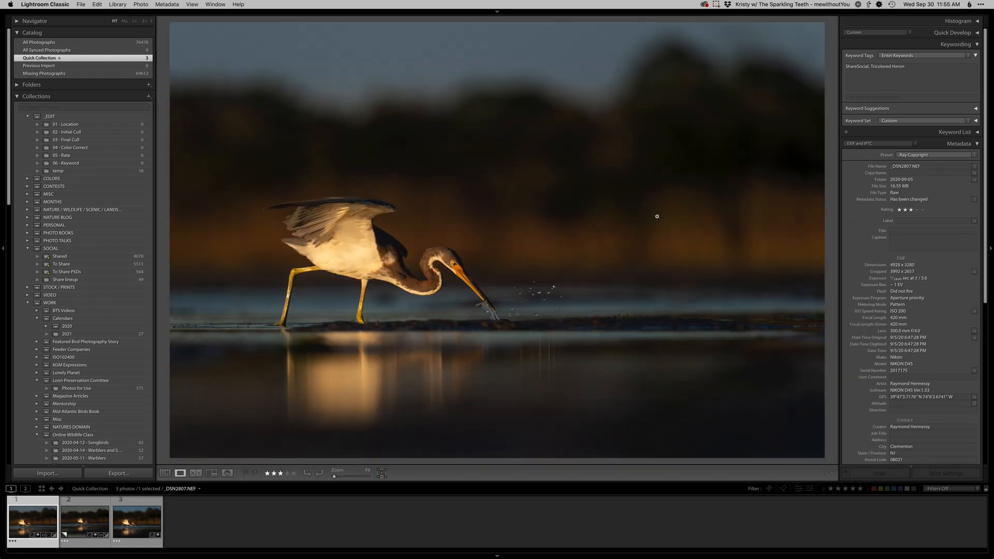
Show the three versions as thumbnails, then view original and edited side by side in Survey
left_click(135, 521)
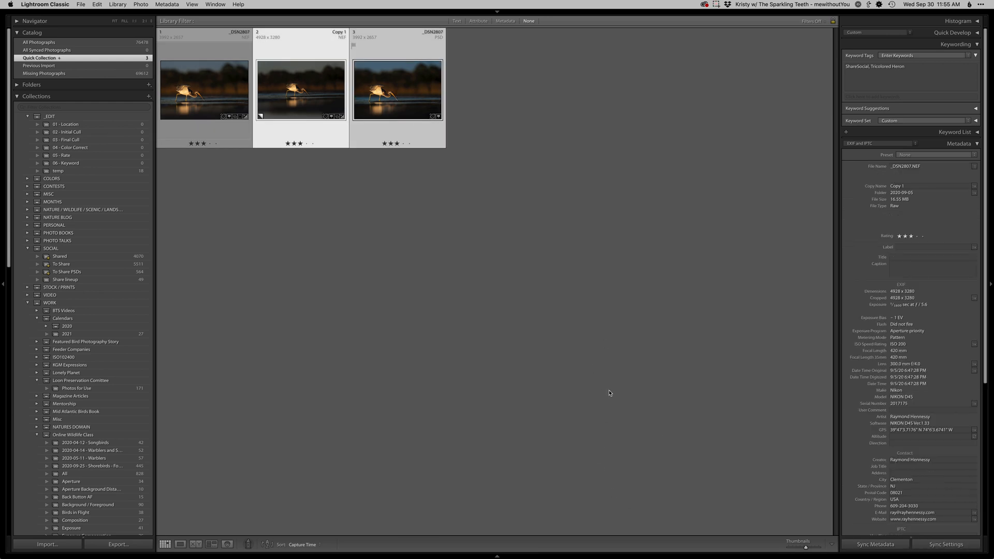
left_click(63, 544)
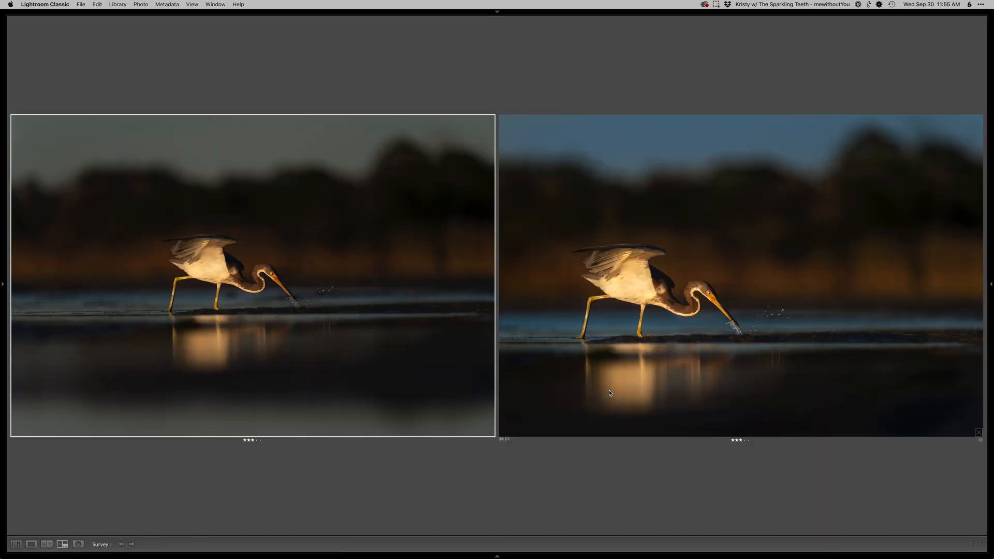
mouse_move(856, 365)
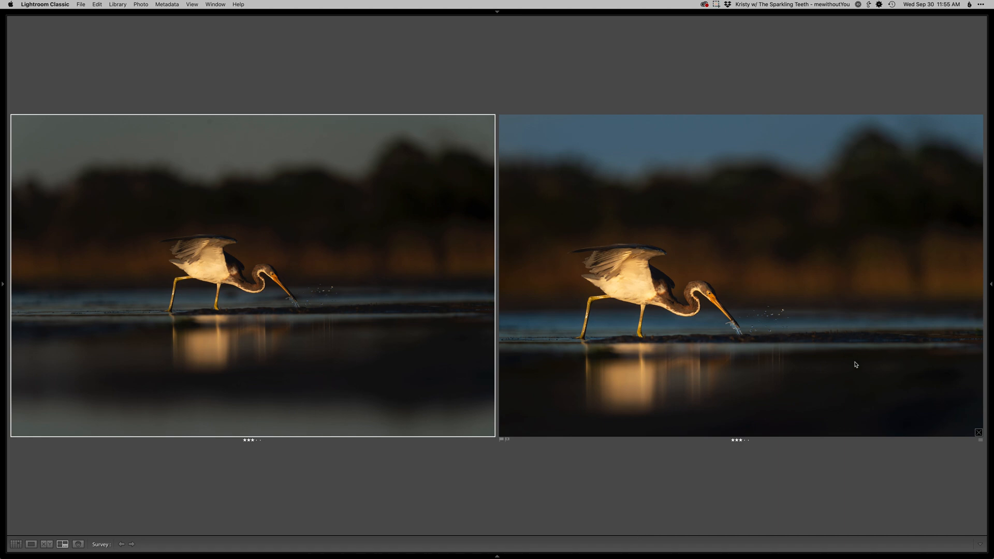